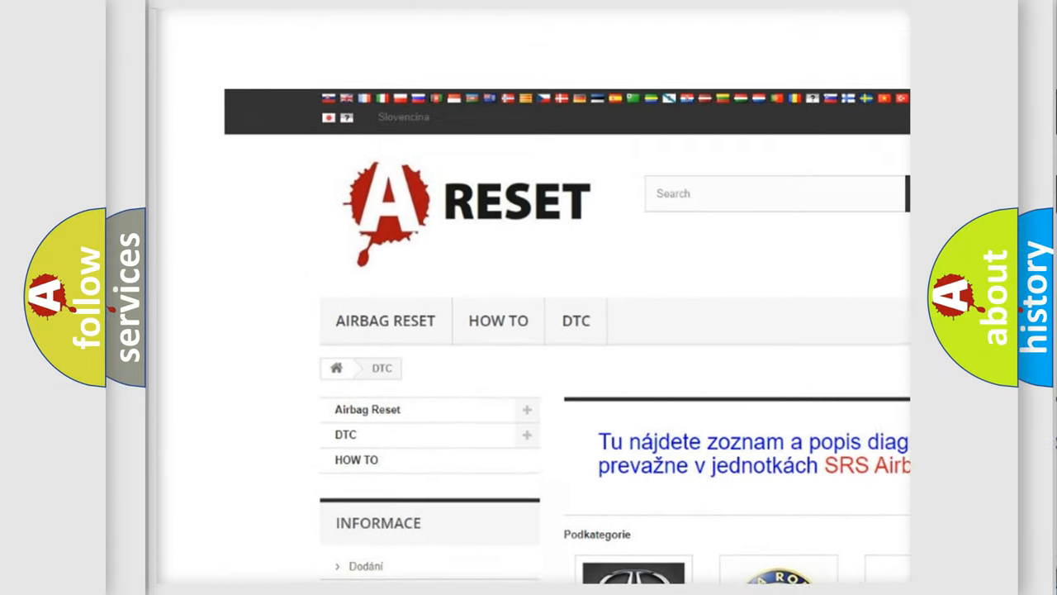
pyautogui.scroll(-3)
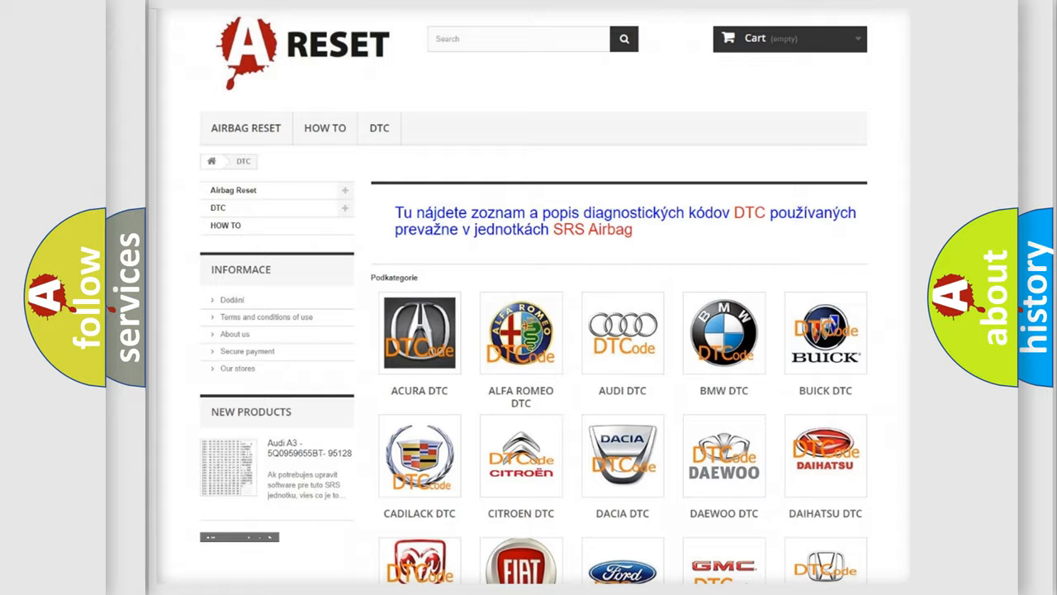
pyautogui.scroll(-3)
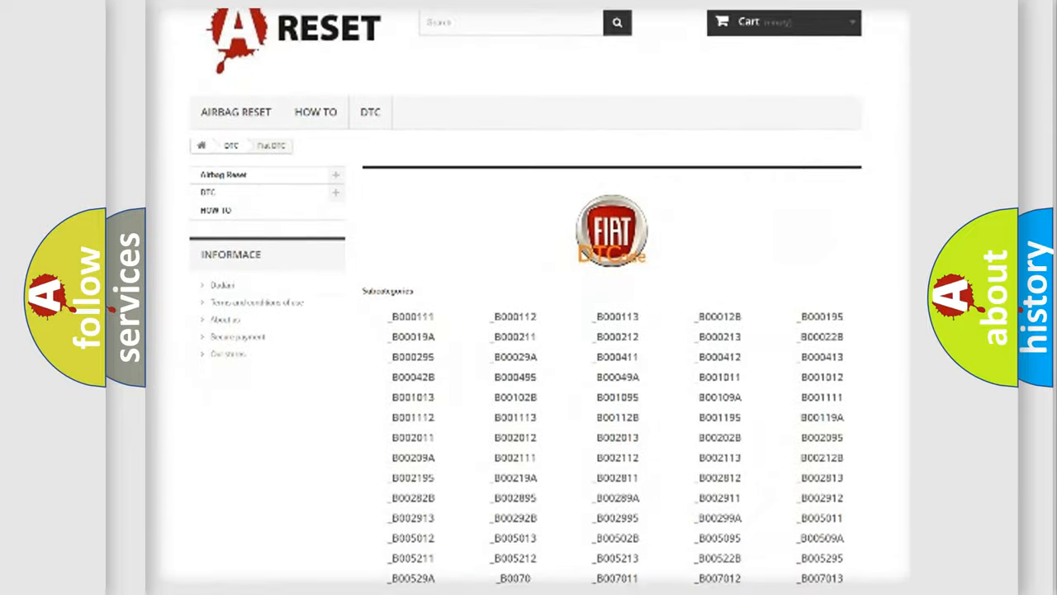
pyautogui.scroll(-3)
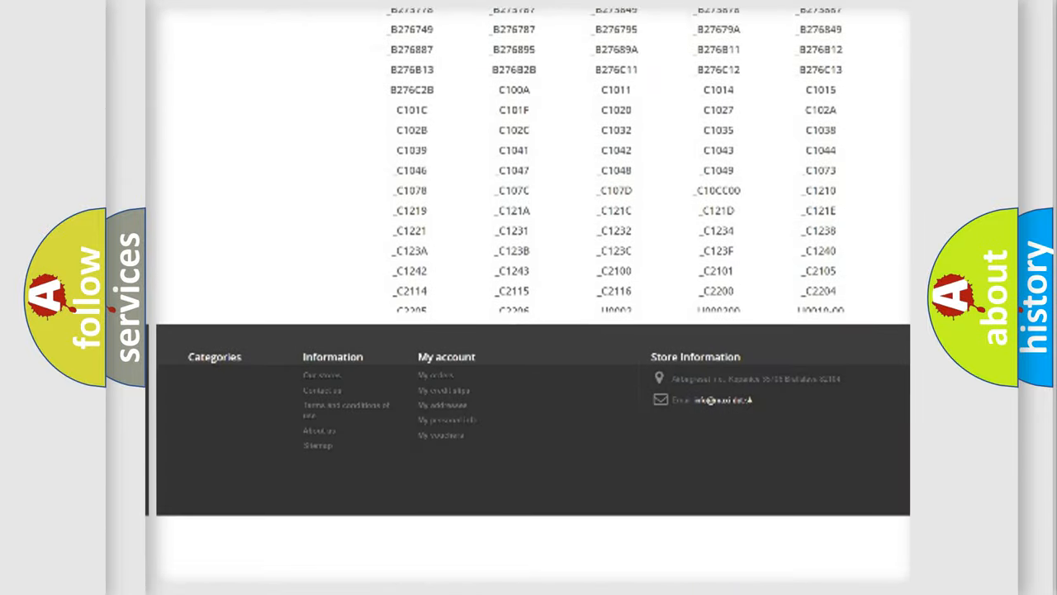